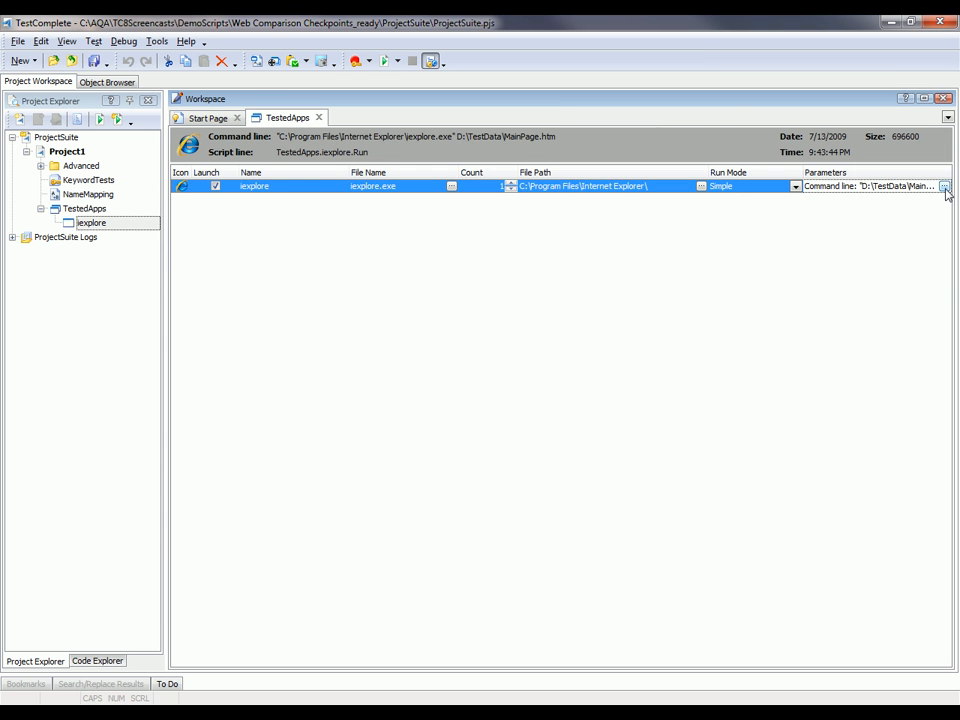
Step: Launch Internet Explorer as the tested application, leaving its command-line parameters unchanged
left_click(944, 186)
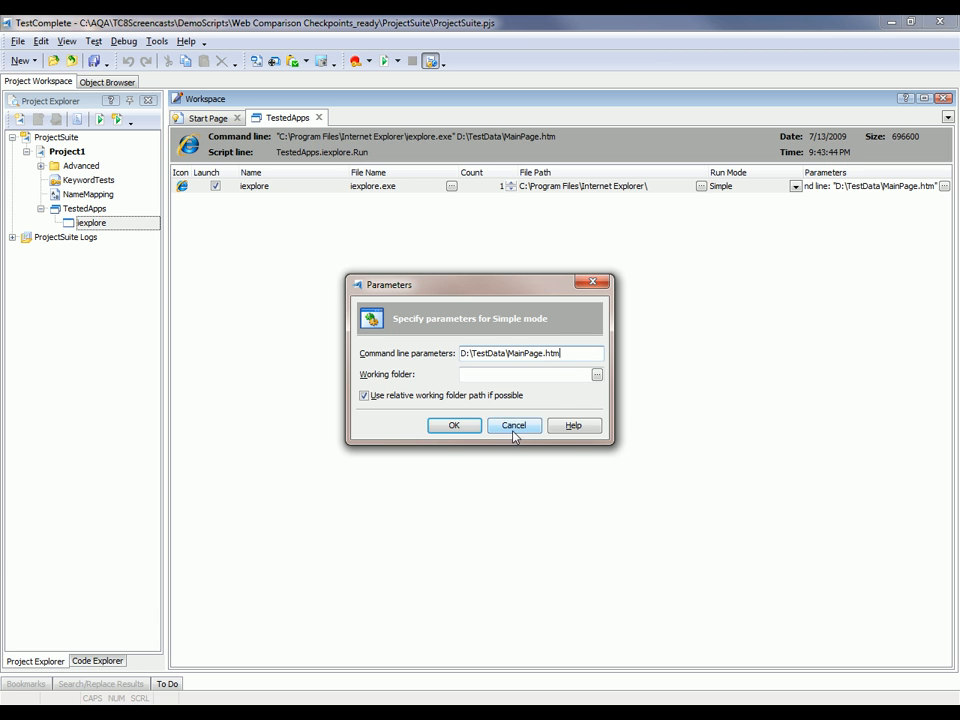
left_click(454, 425)
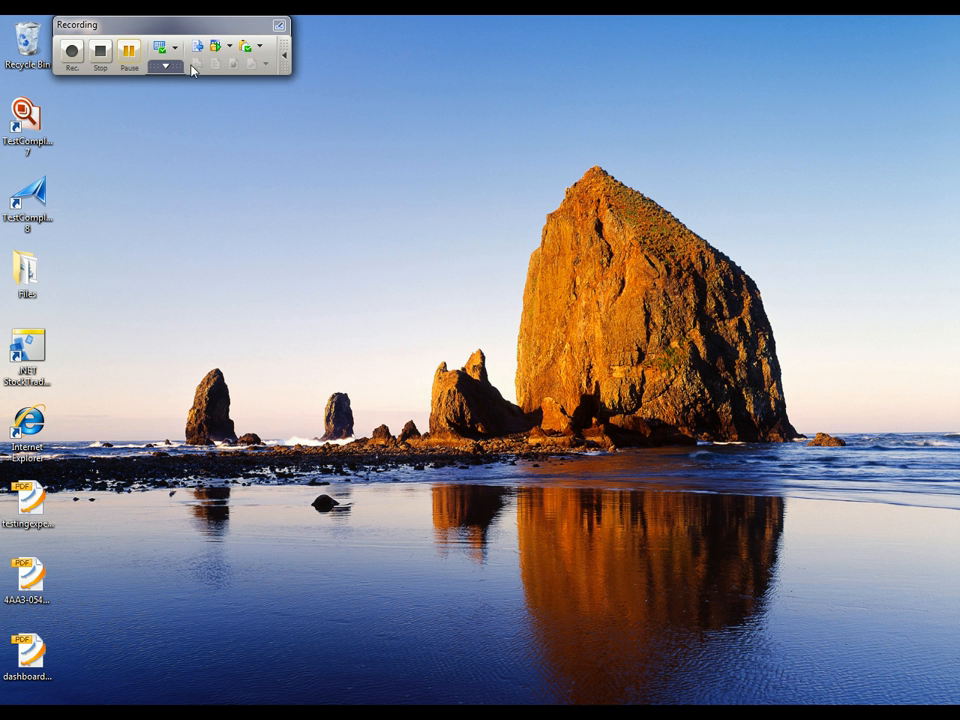
left_click(229, 47)
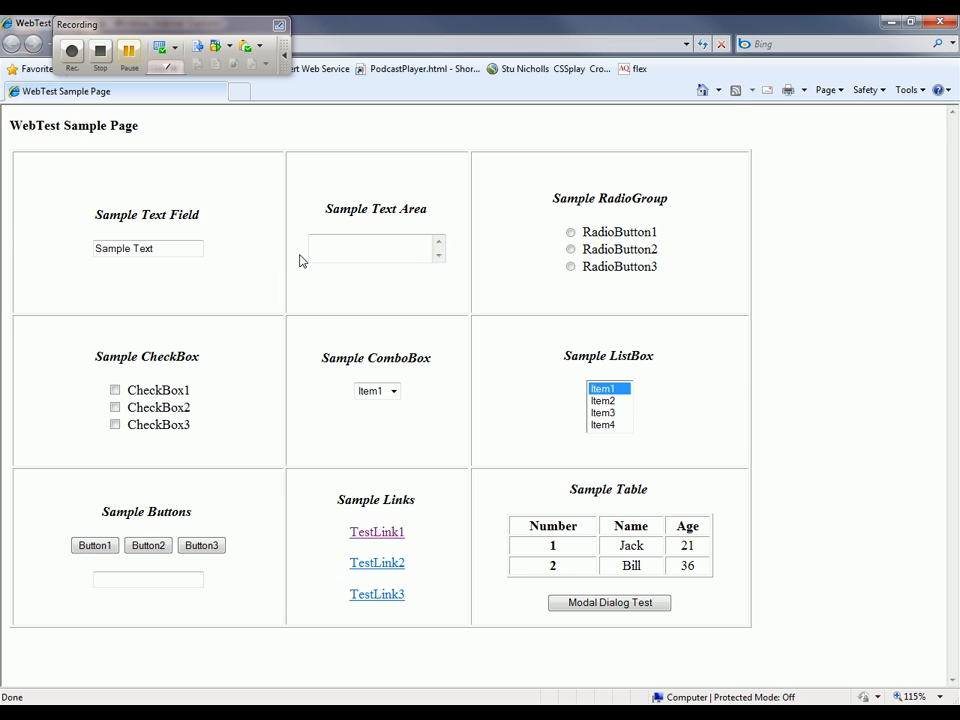
mouse_move(748, 555)
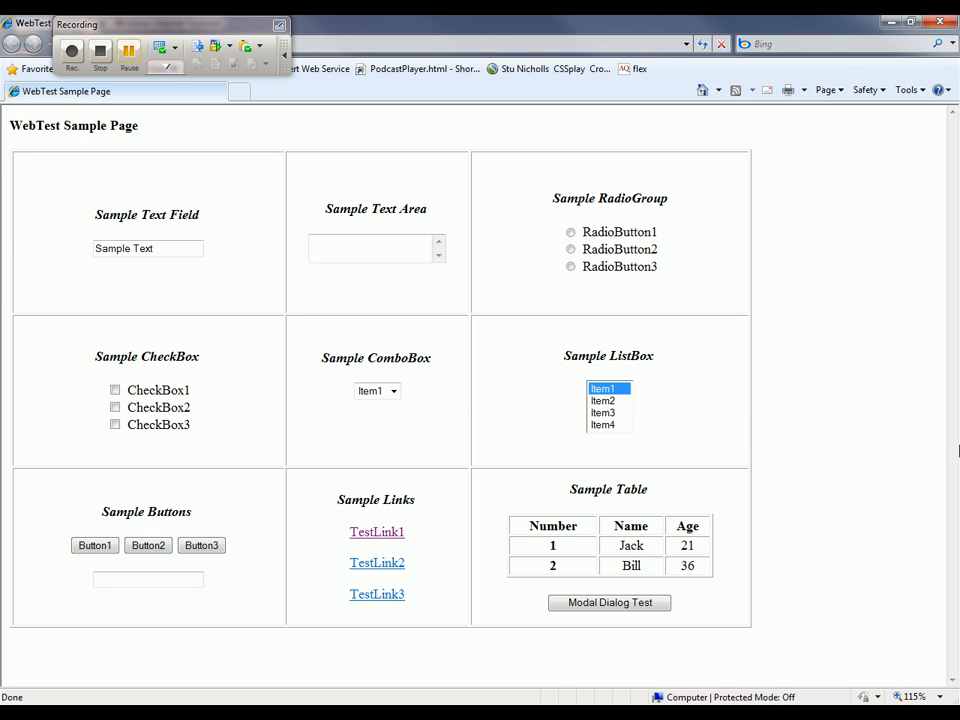
mouse_move(810, 559)
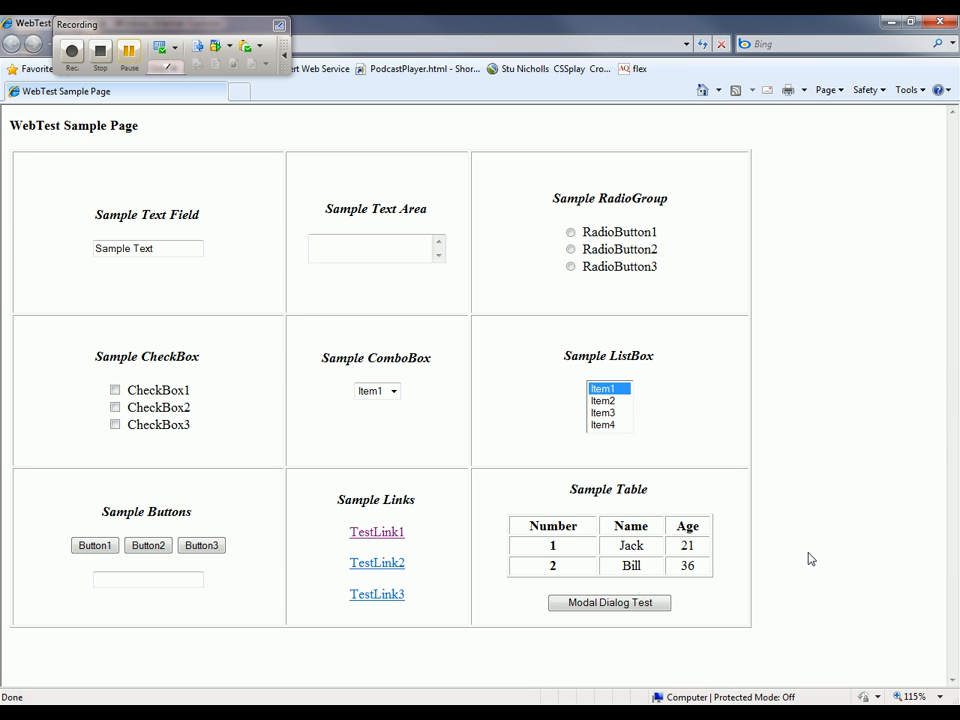
Step: Type SampleText in the text area, choose RadioButton2, tick CheckBox1 and select Item2
left_click(370, 248)
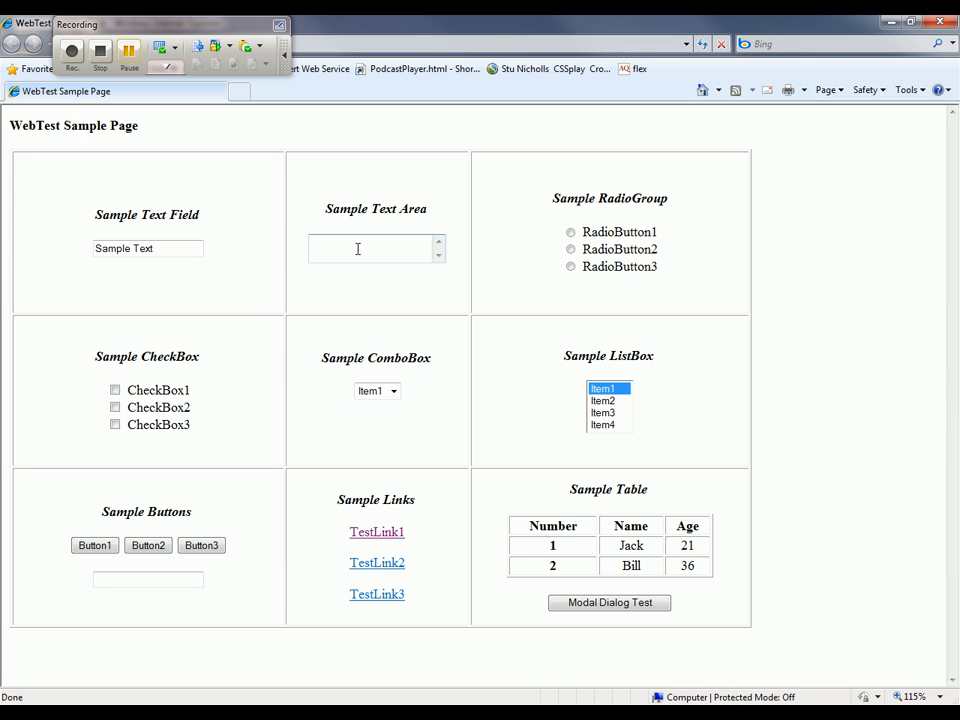
type("Sample")
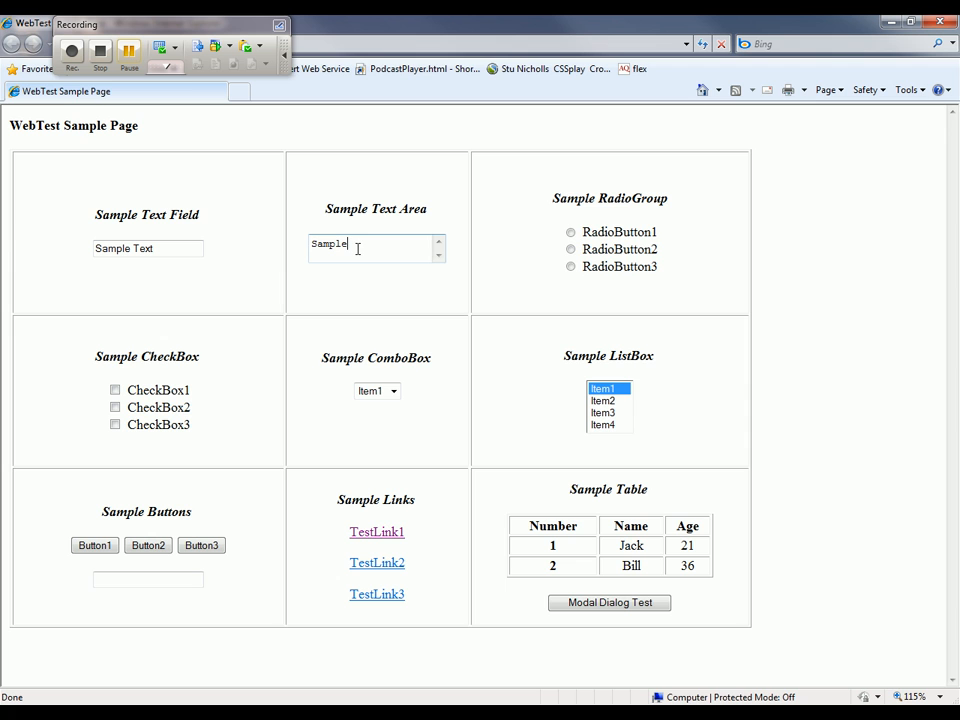
type("Text")
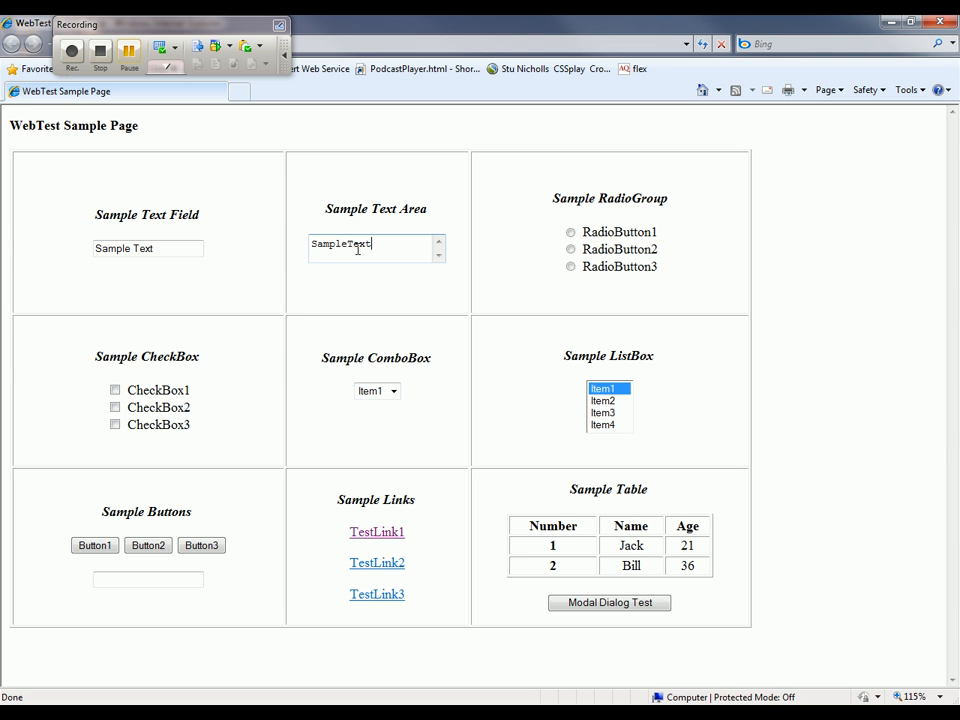
left_click(571, 249)
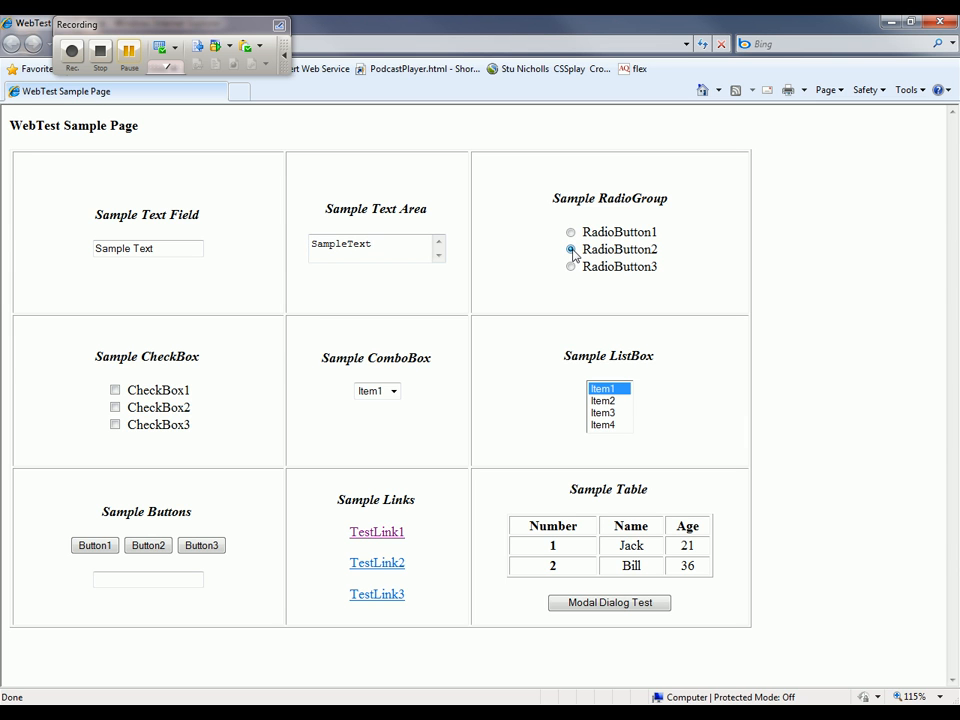
left_click(571, 249)
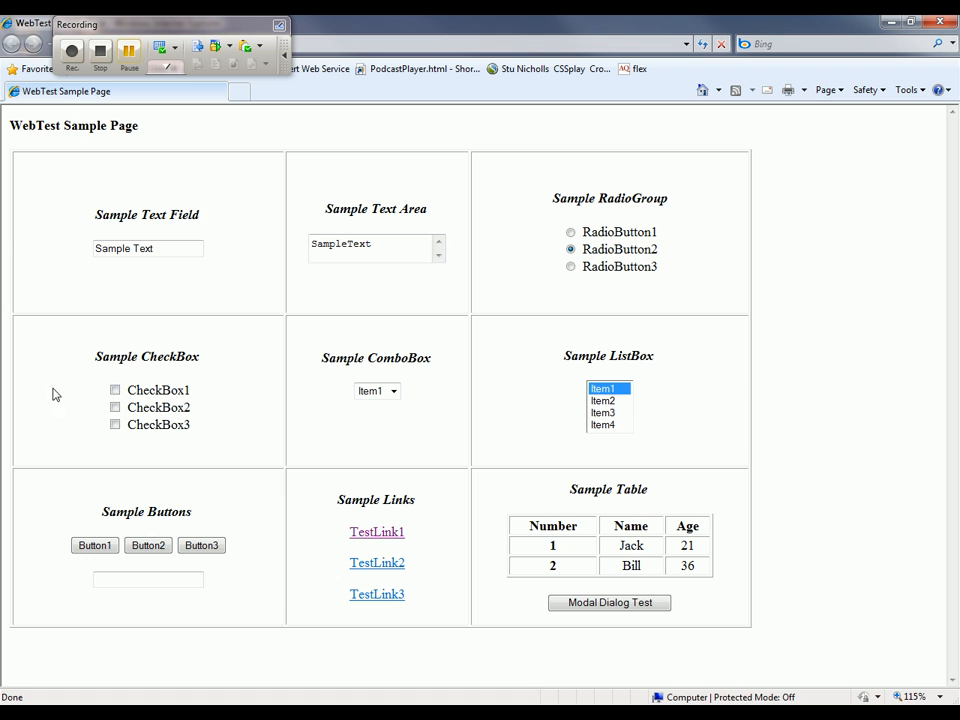
left_click(115, 389)
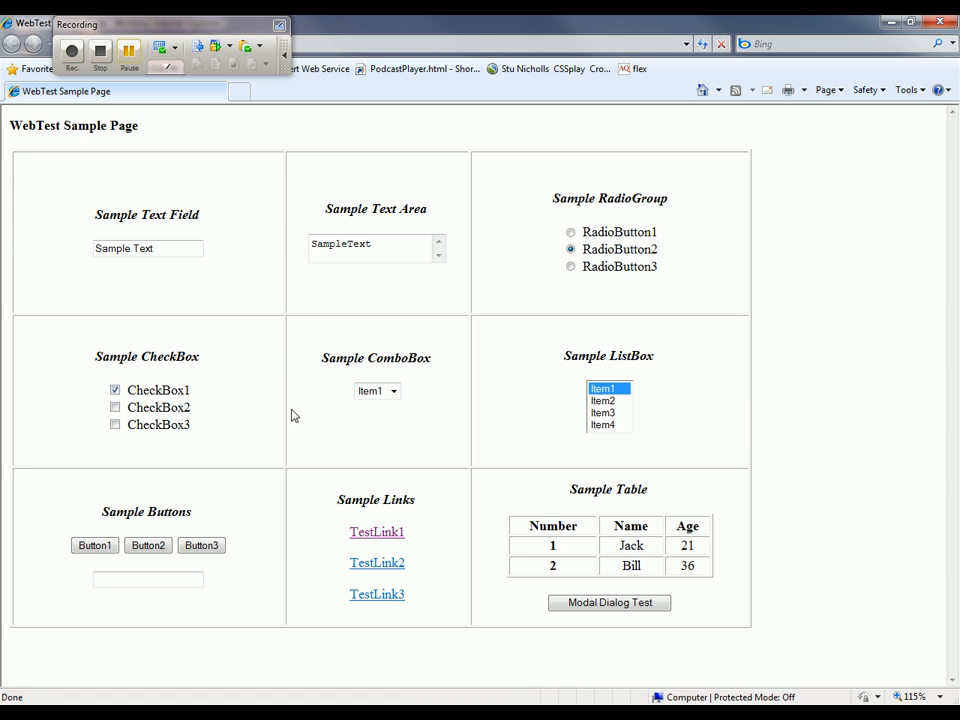
left_click(603, 400)
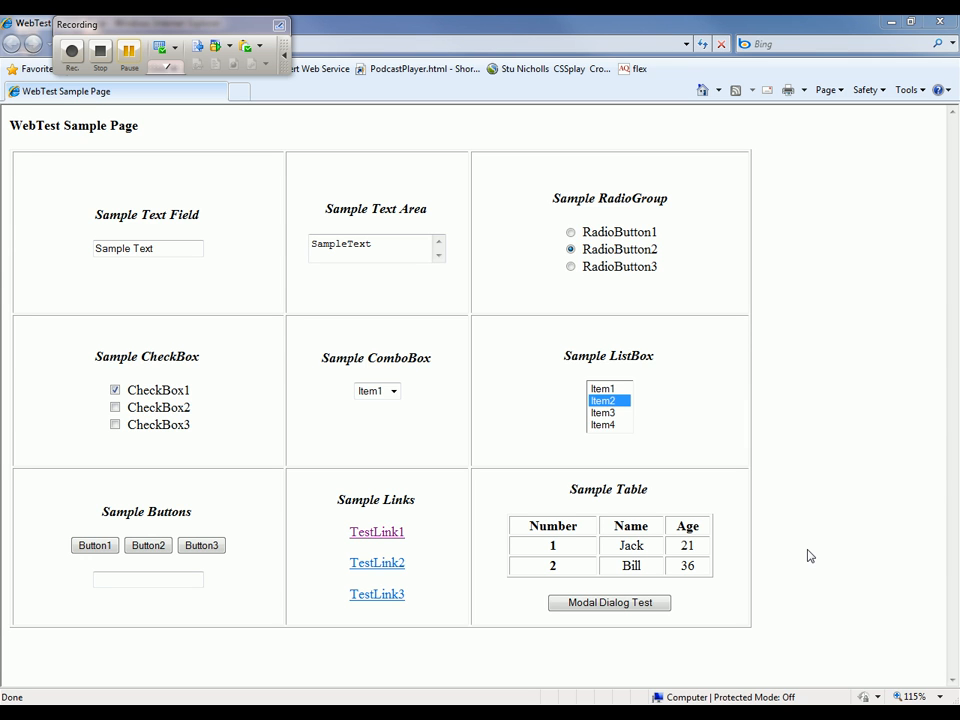
mouse_move(192, 203)
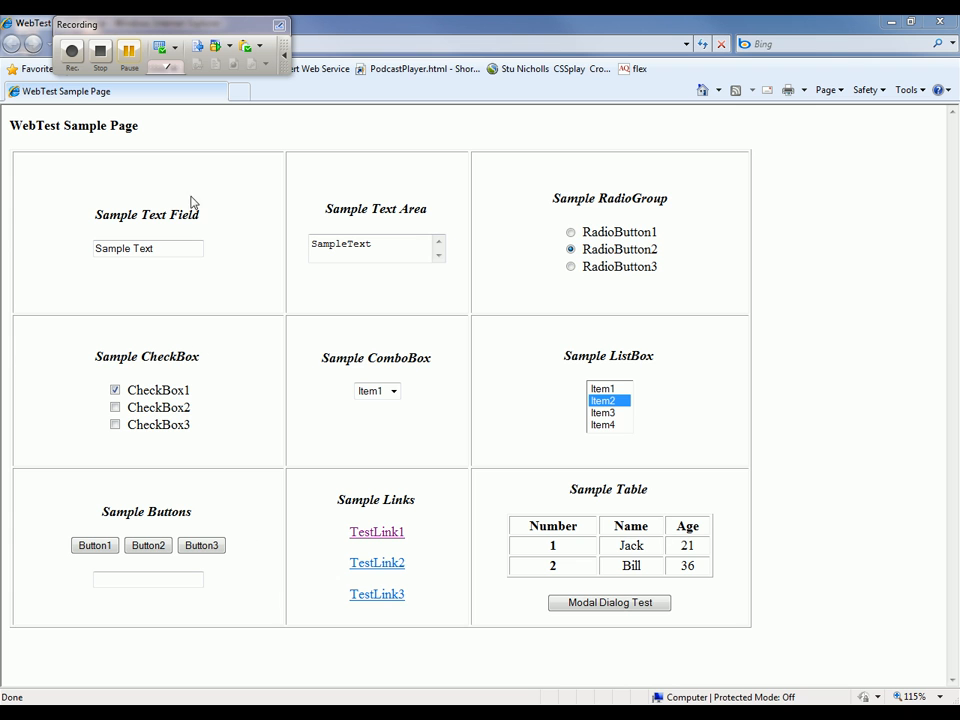
left_click(160, 47)
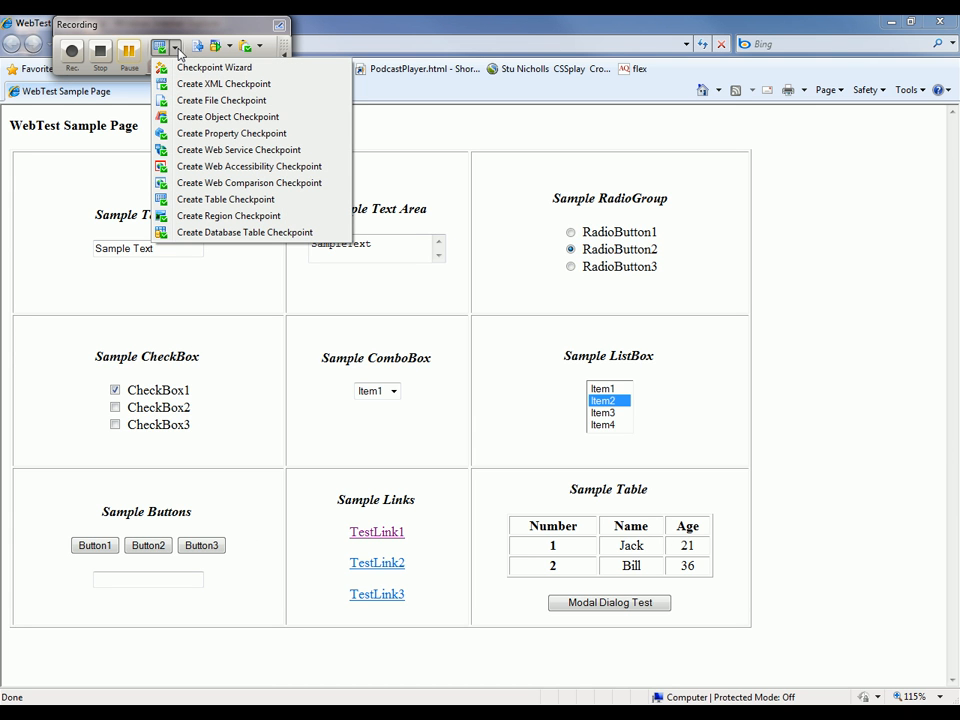
mouse_move(235, 116)
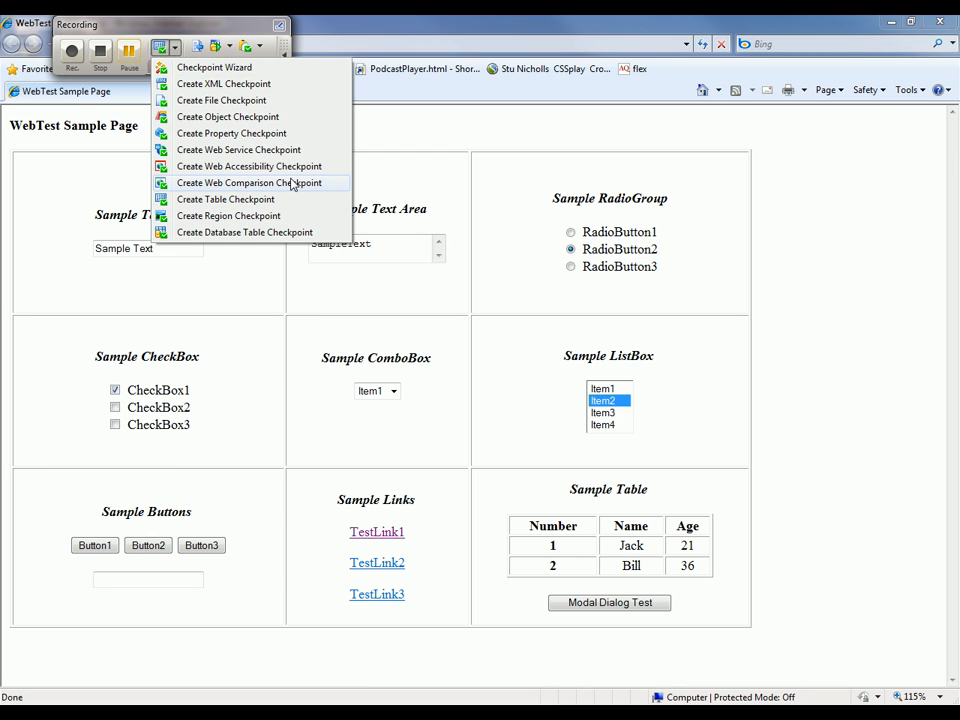
Step: Create the WebComparison1 checkpoint in Compare entire page mode and confirm it
left_click(260, 182)
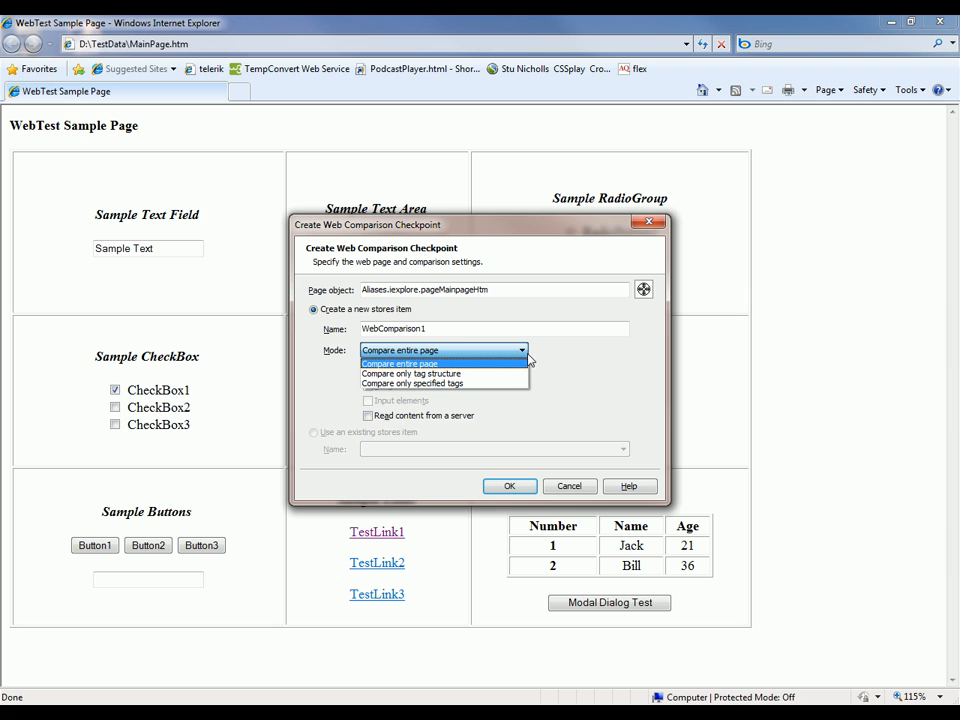
mouse_move(411, 373)
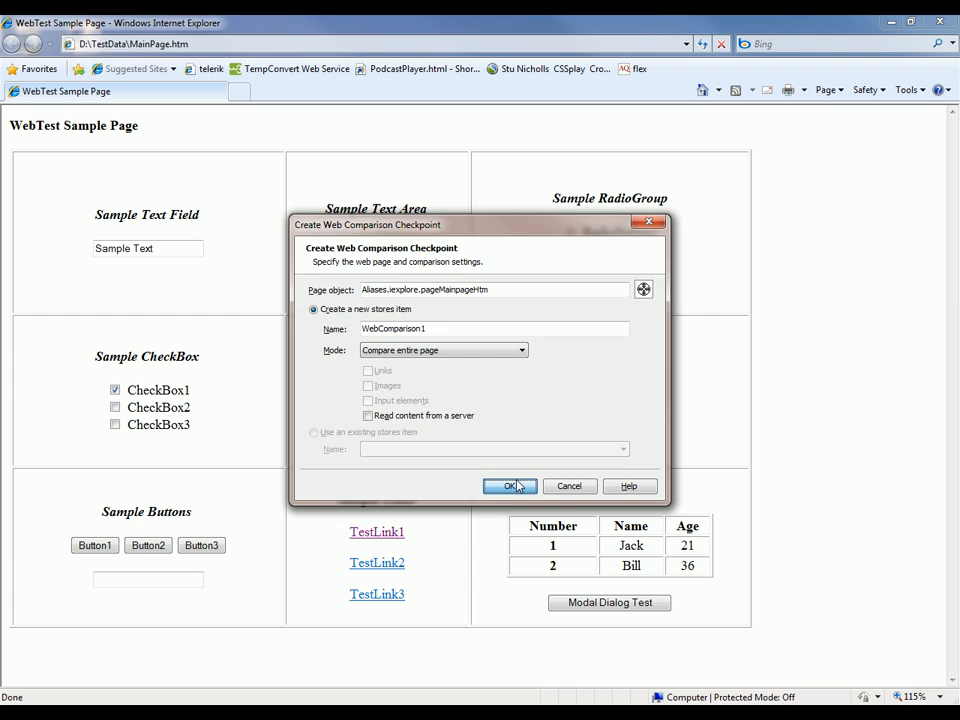
left_click(510, 486)
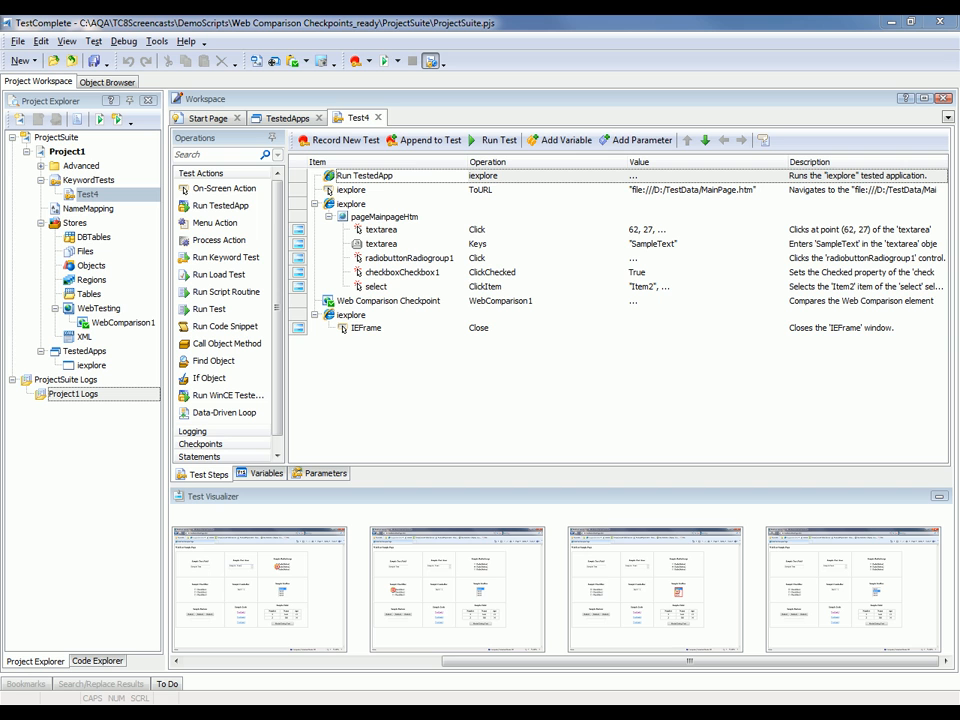
mouse_move(567, 427)
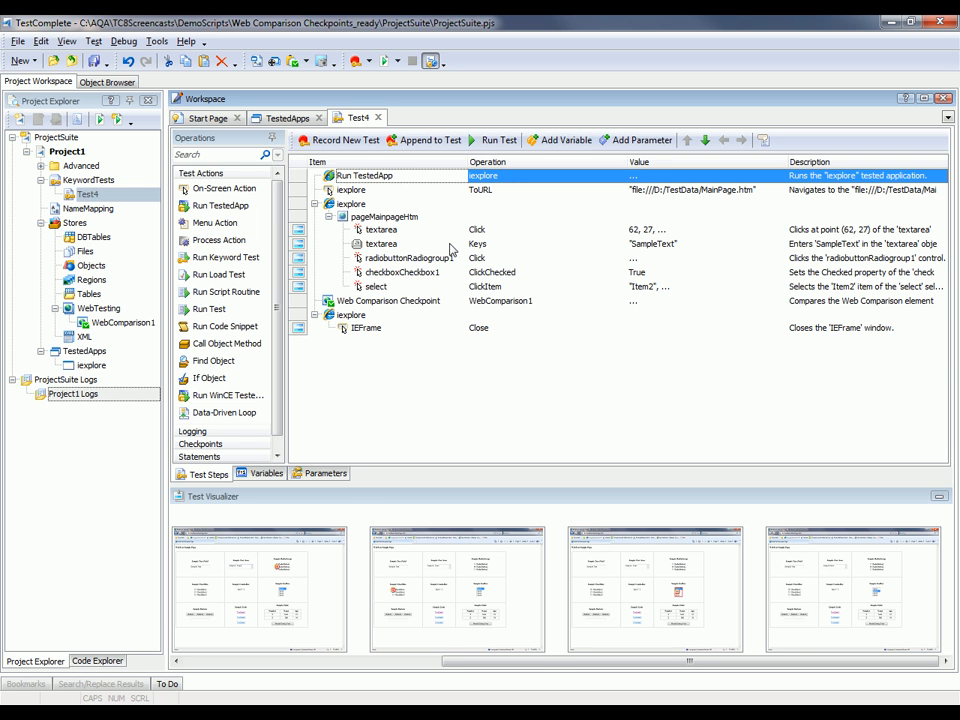
left_click(381, 243)
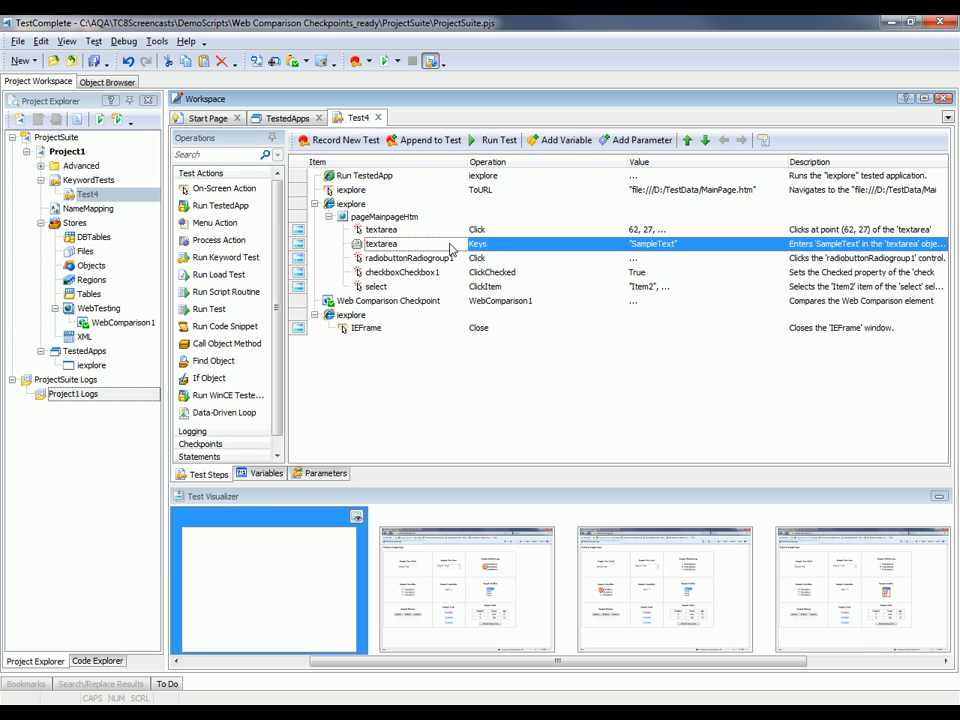
mouse_move(454, 285)
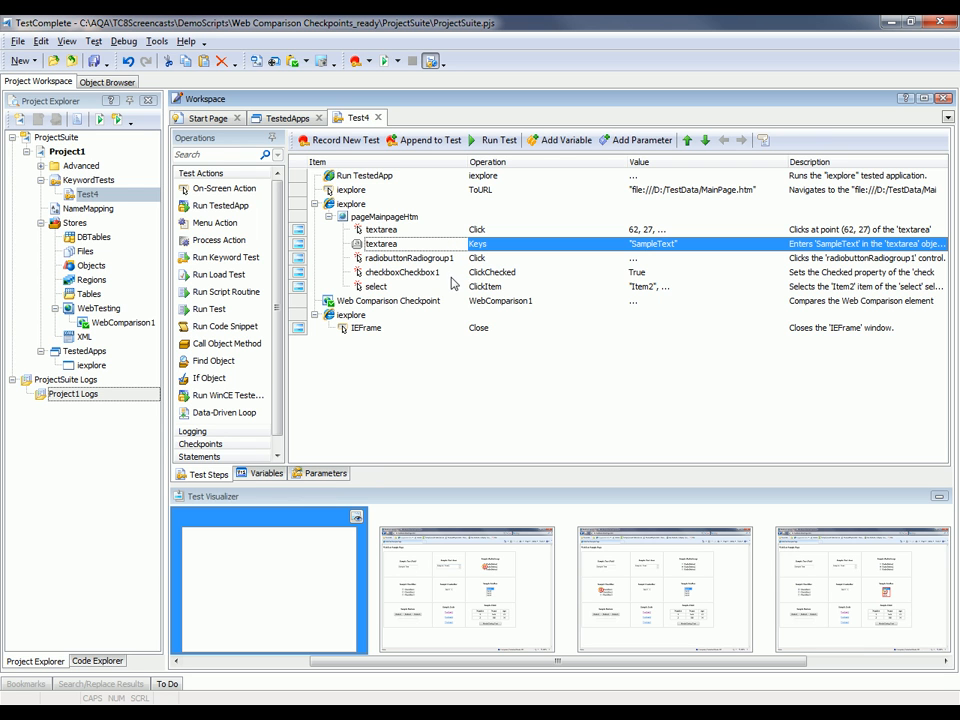
left_click(403, 272)
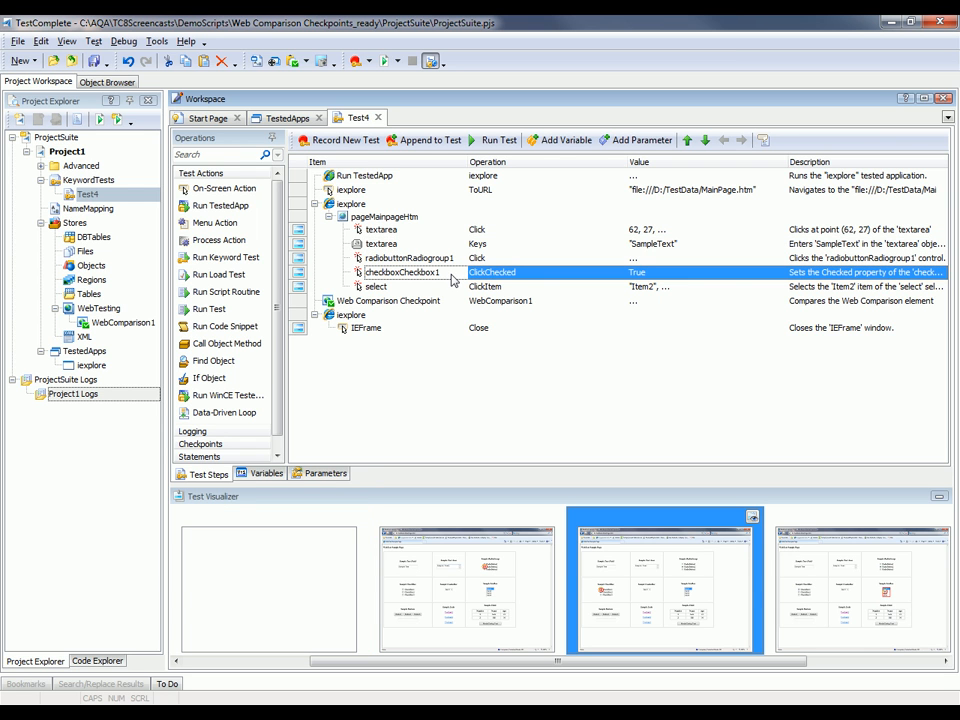
left_click(376, 287)
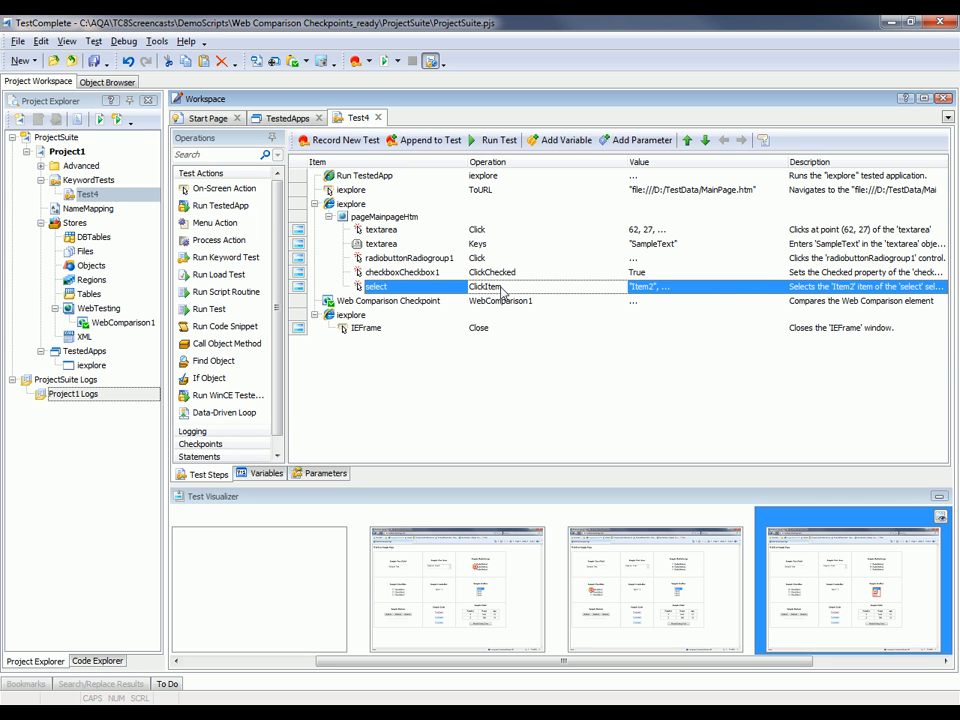
left_click(388, 300)
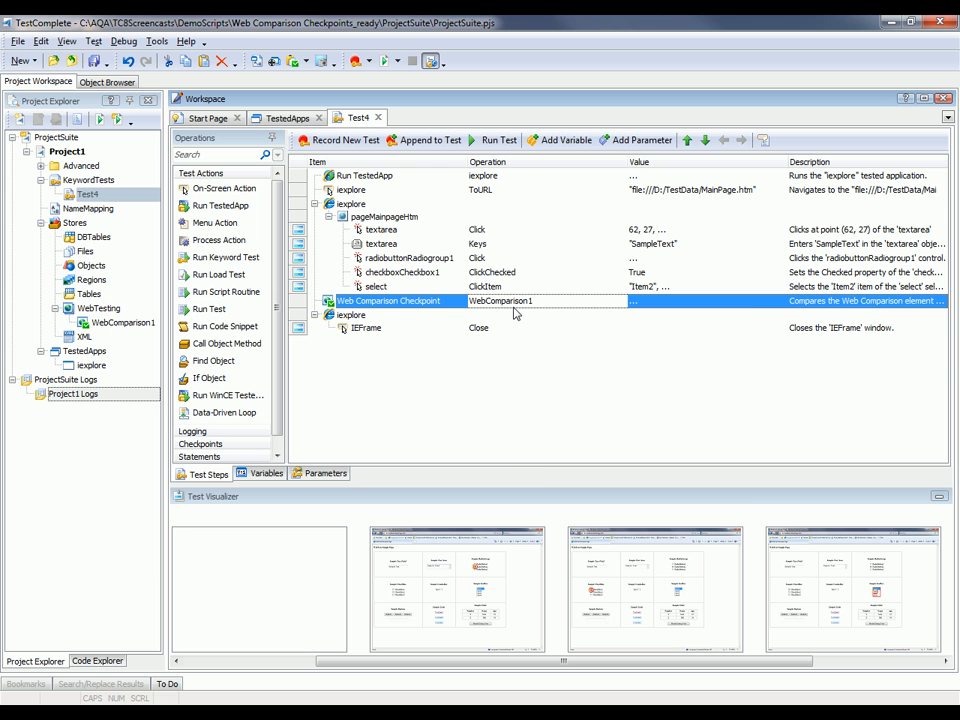
right_click(515, 301)
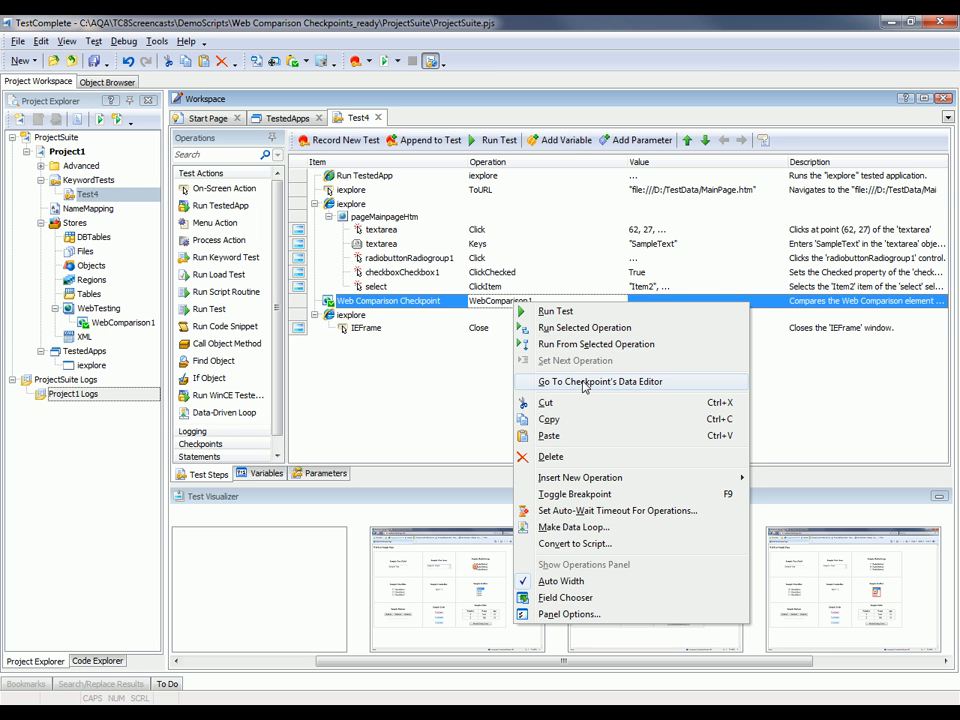
Step: Open WebComparison1's data in the Data Editor with Mode set to Compare entire page
left_click(601, 381)
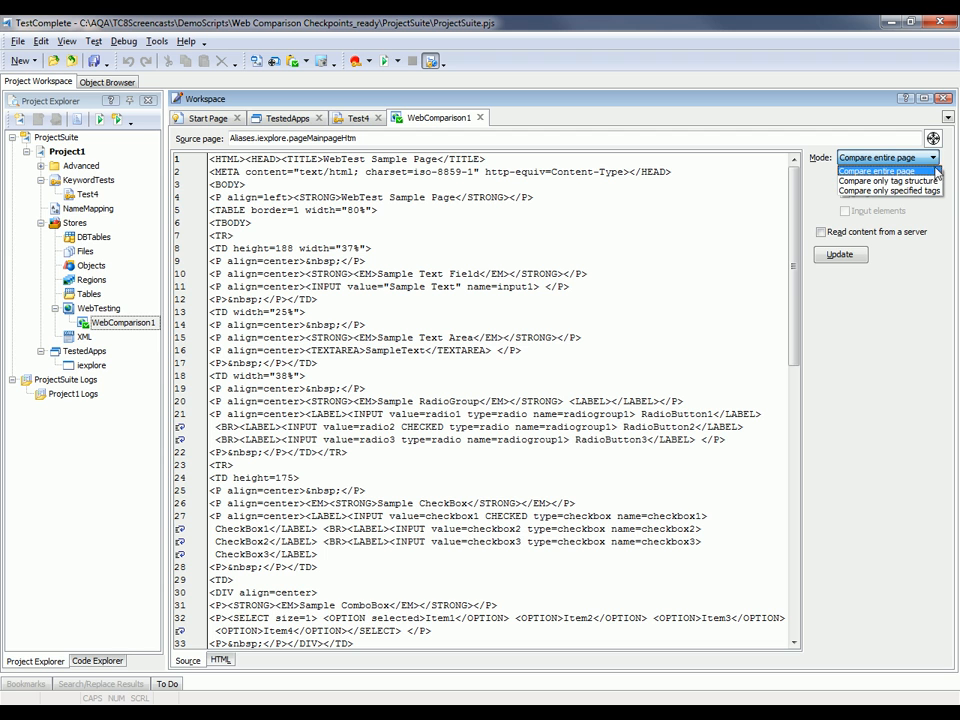
left_click(875, 170)
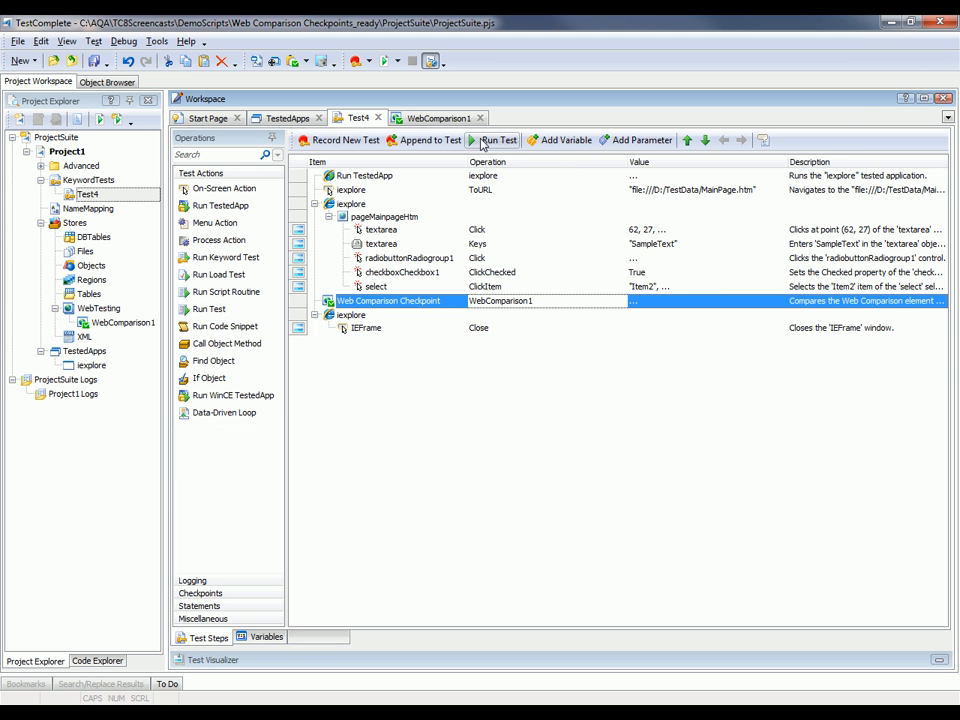
Step: Run Test4 and view the passed WebComparison1 checkpoint's details in the Test Log
left_click(499, 140)
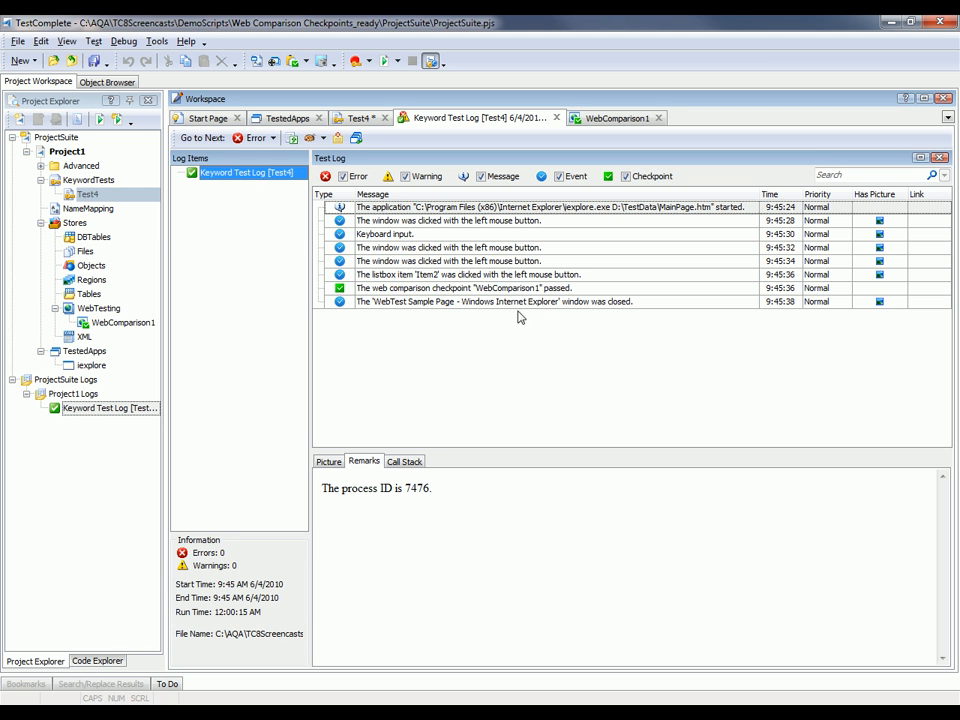
left_click(480, 288)
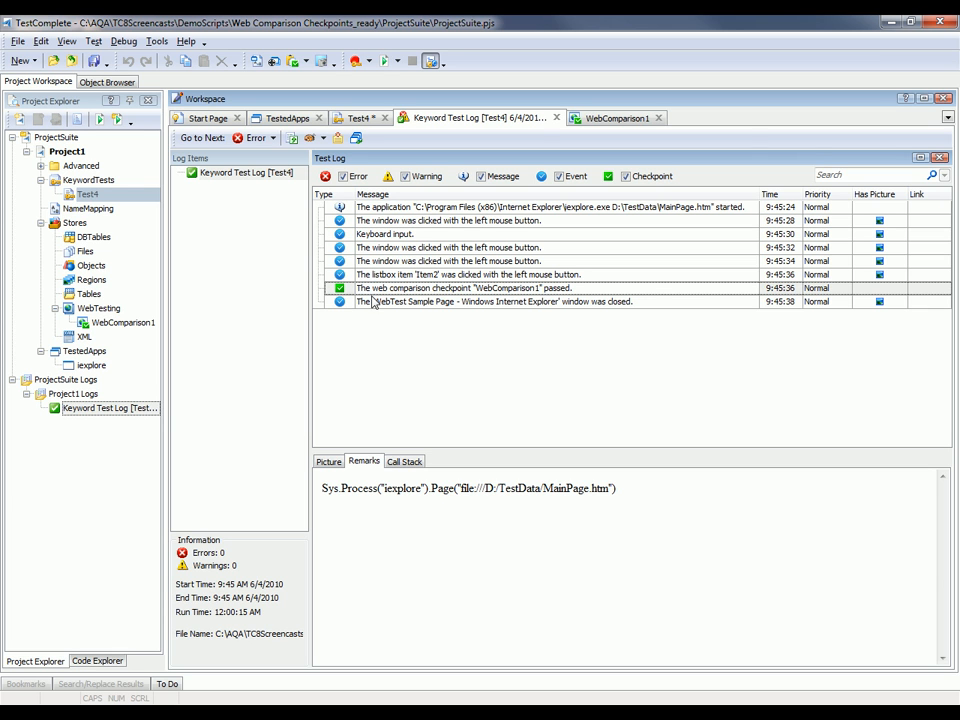
mouse_move(390, 313)
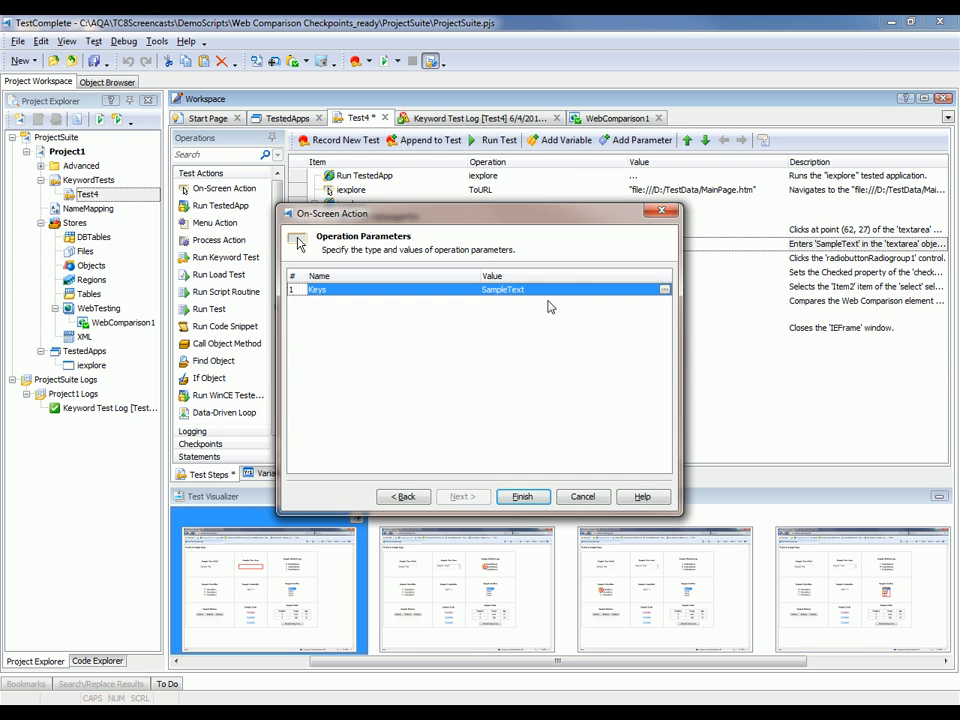
Step: Replace SampleText with 'Hello World' in the textarea Keys step's Value
left_click(550, 289)
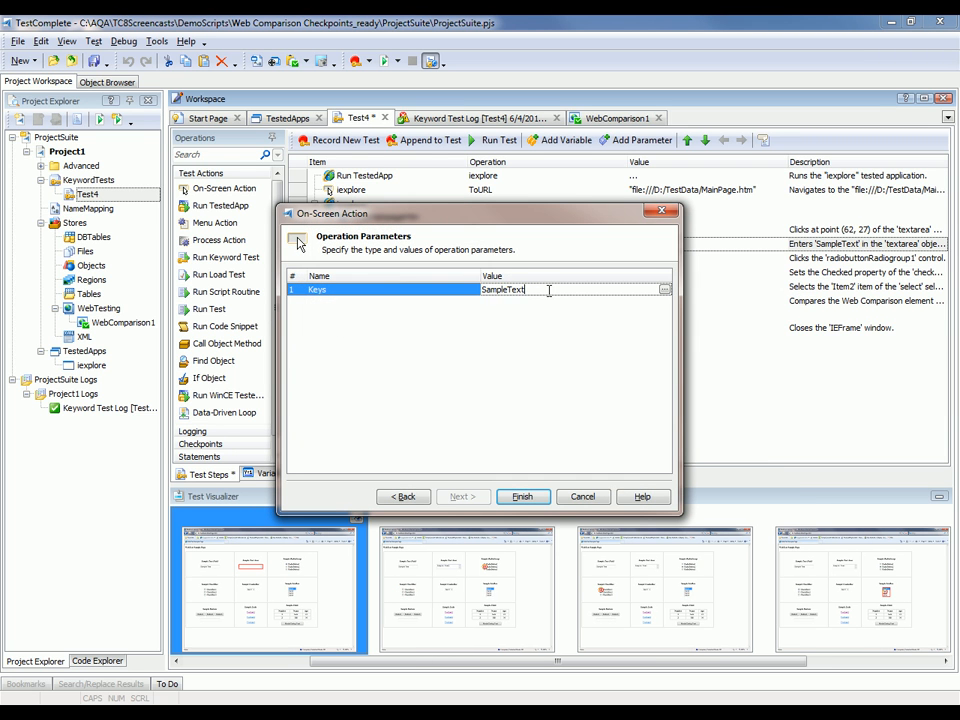
type("Hello W")
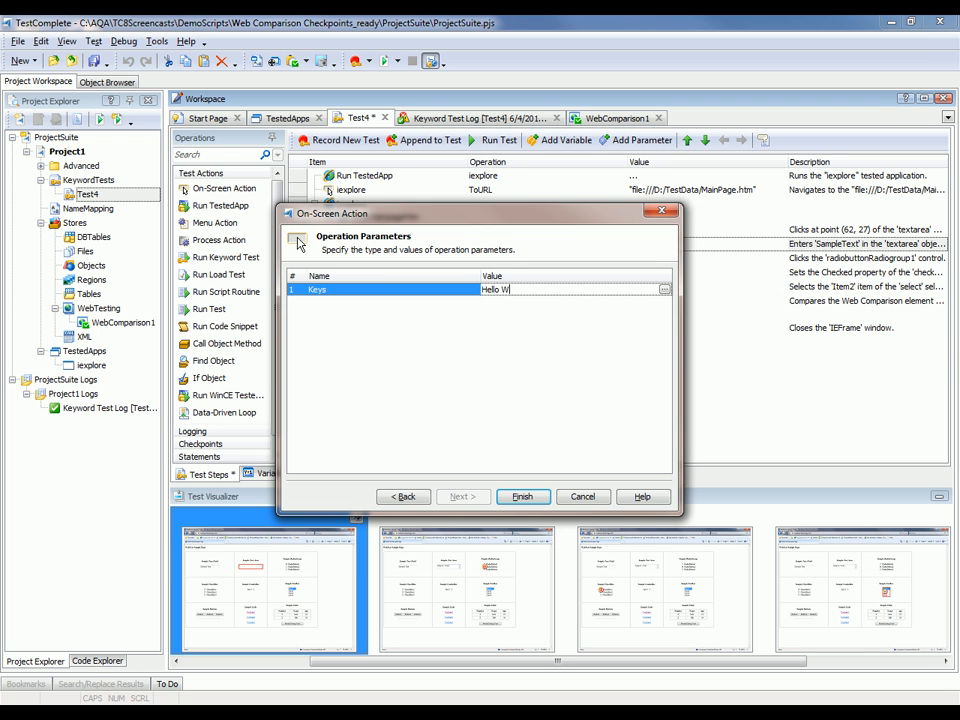
type("orld")
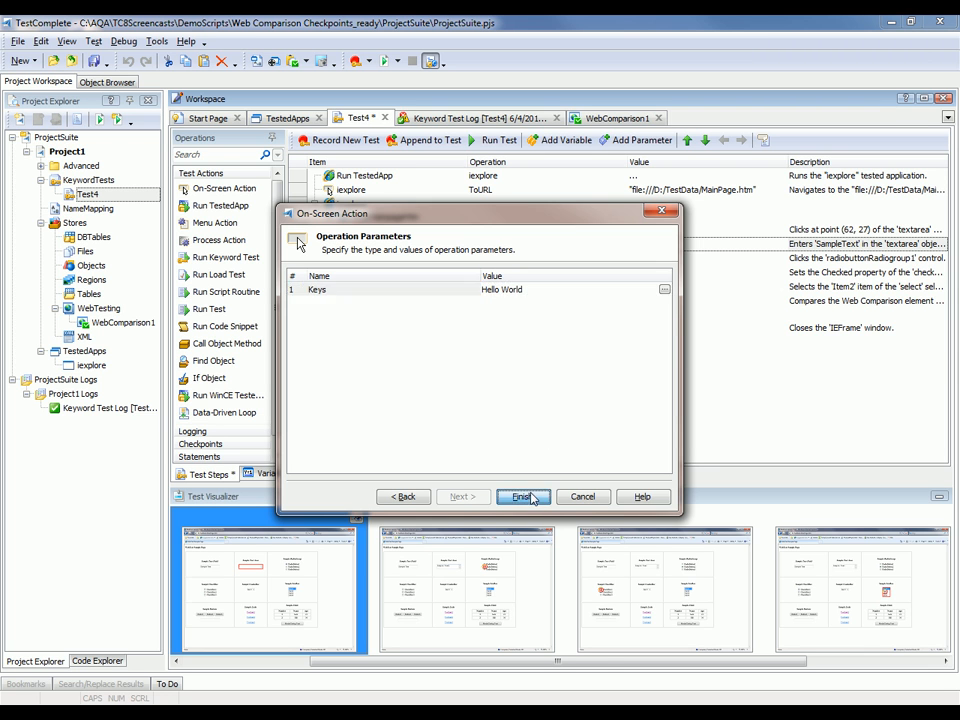
left_click(521, 497)
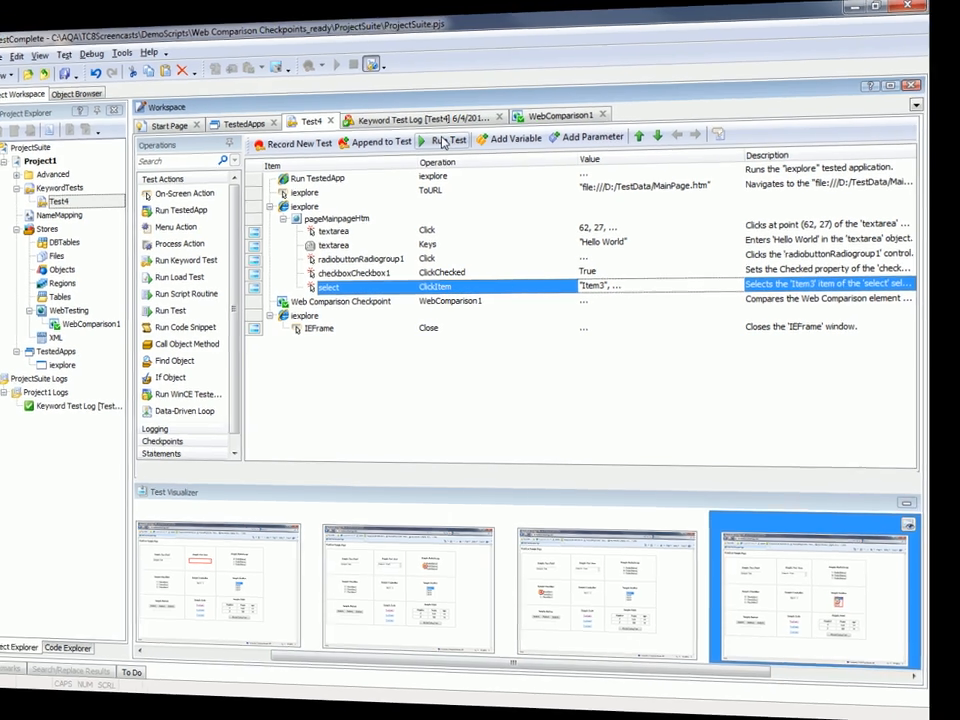
Step: Rerun Test4 and read the failed checkpoint's Remarks showing SampleText changed to Hello World
left_click(447, 140)
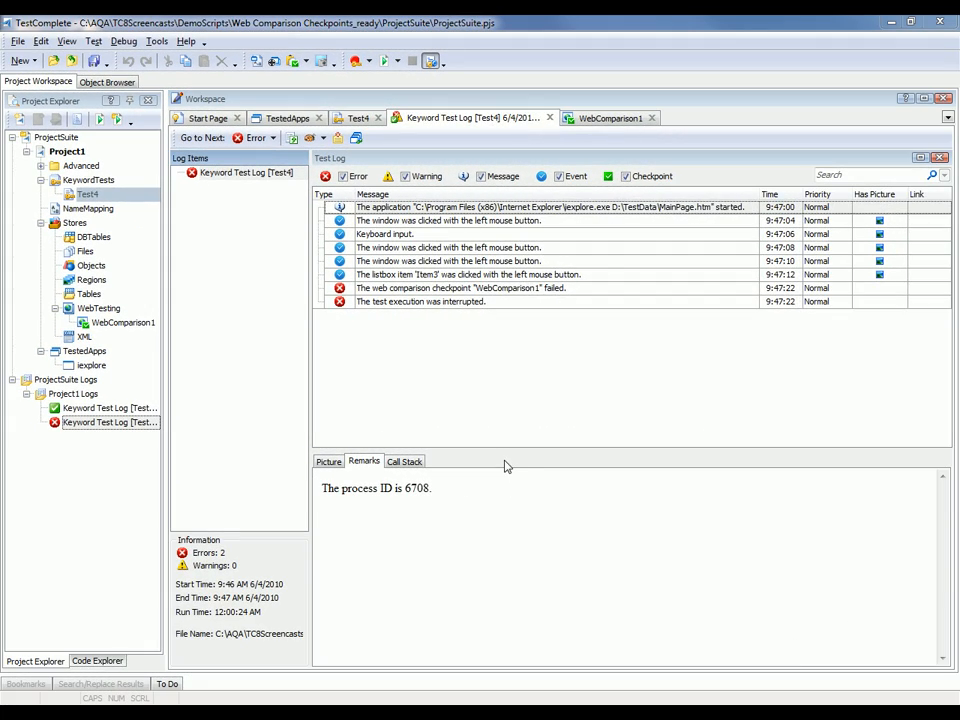
left_click(460, 288)
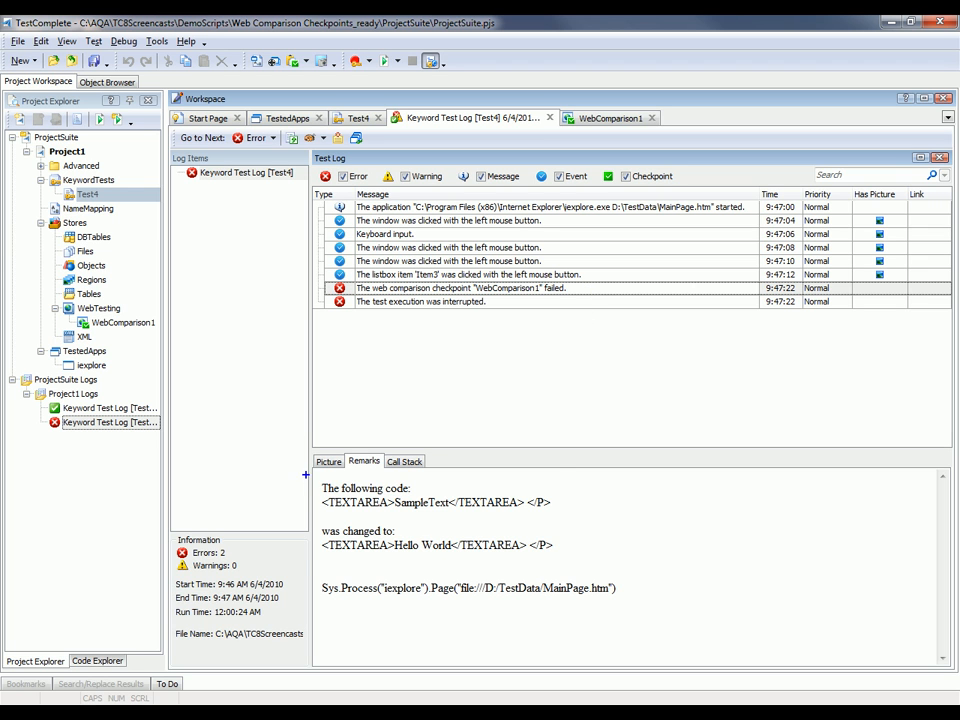
left_click_drag(305, 475, 572, 570)
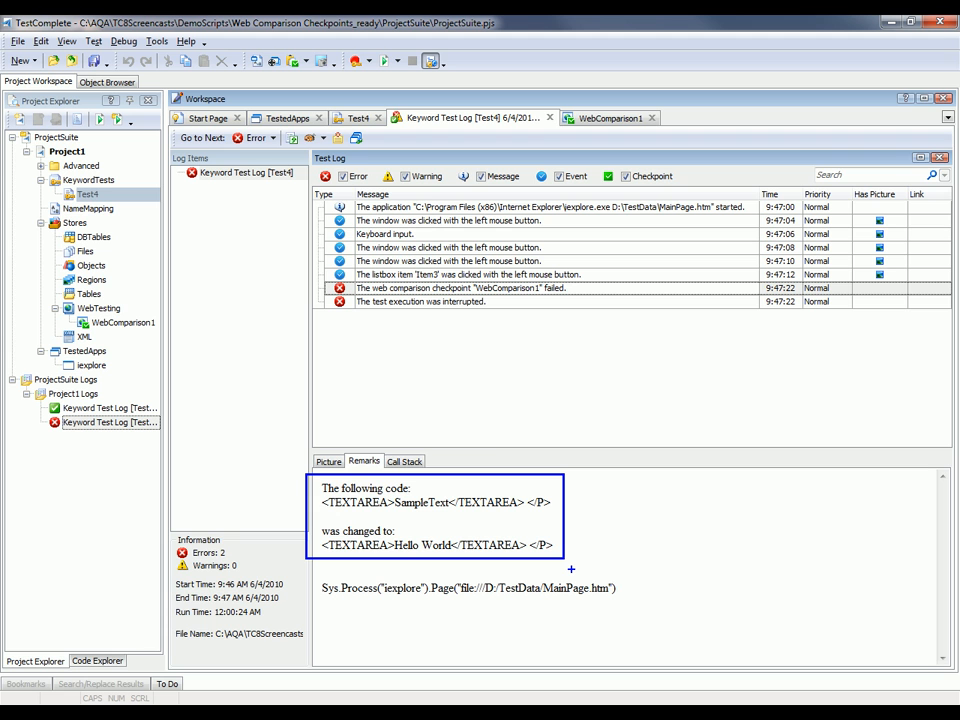